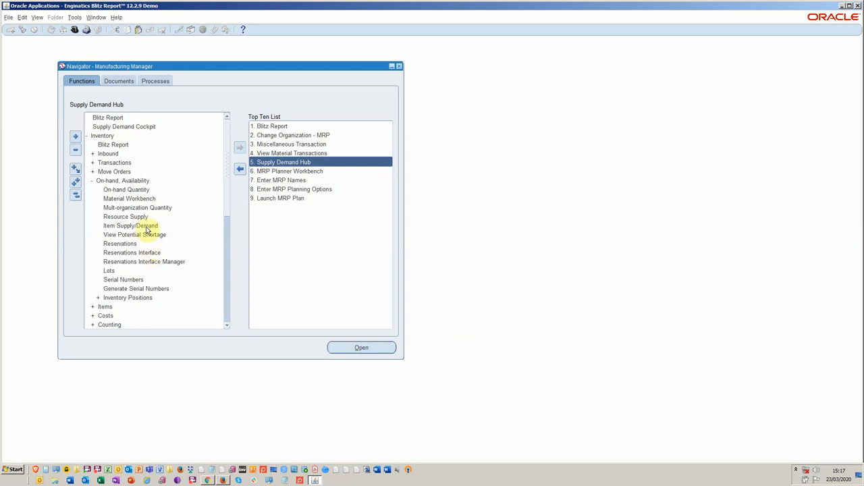
Step: Open the Supply Demand Hub function to load the cockpit search form for organization M1
click(130, 224)
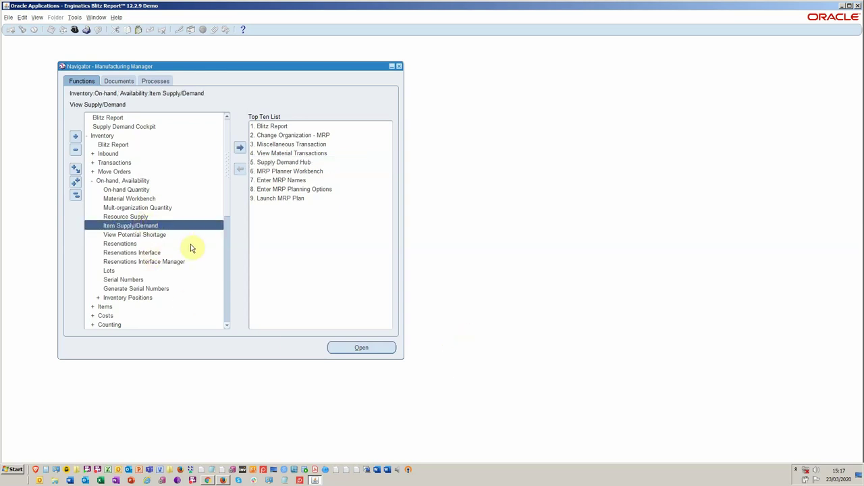
mouse_move(208, 236)
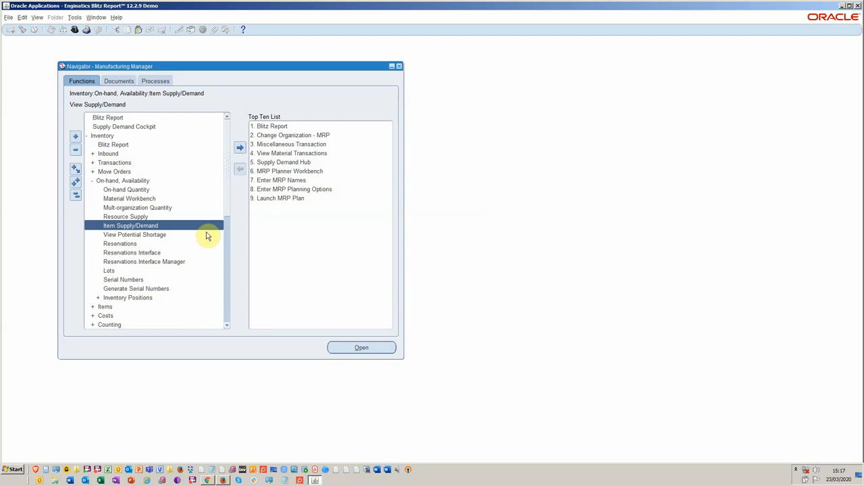
mouse_move(289, 164)
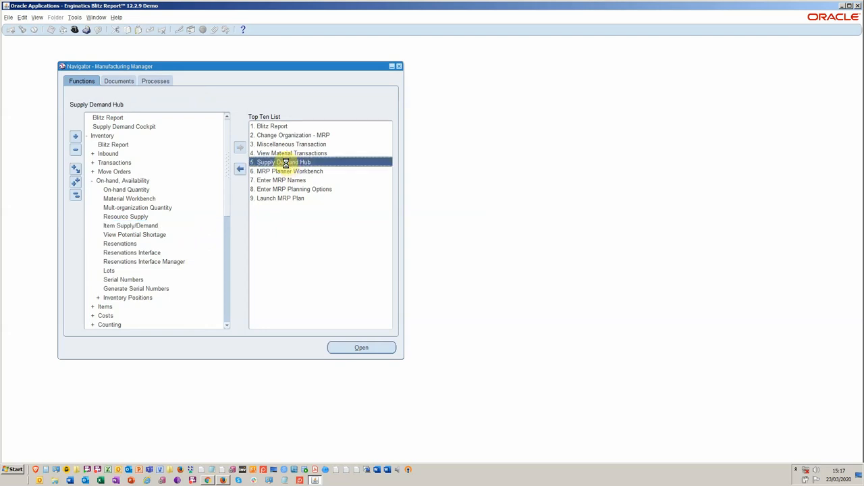
click(361, 347)
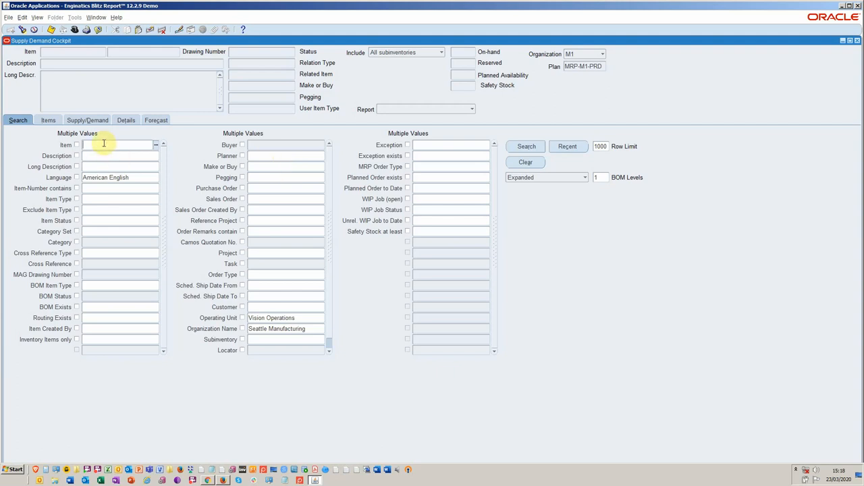
Step: Search the cockpit for item CM13139, listing it with its WR68020 Hard Drive Warranty component
text(CM13139)
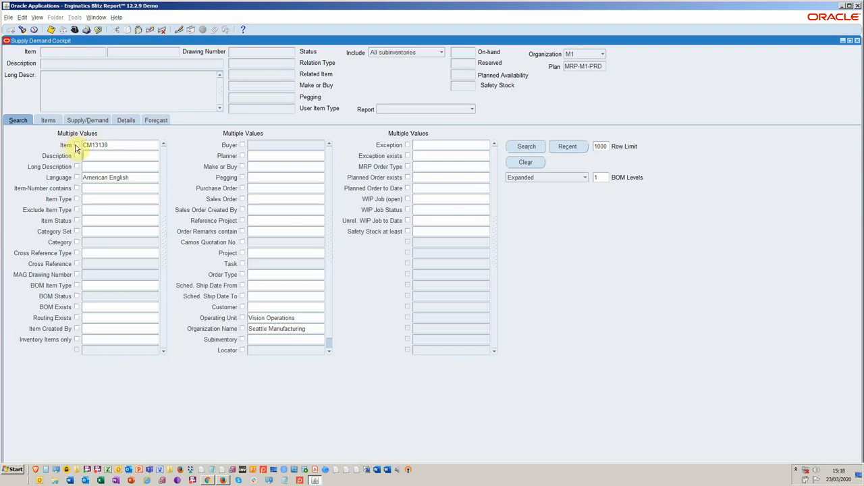
mouse_move(120, 149)
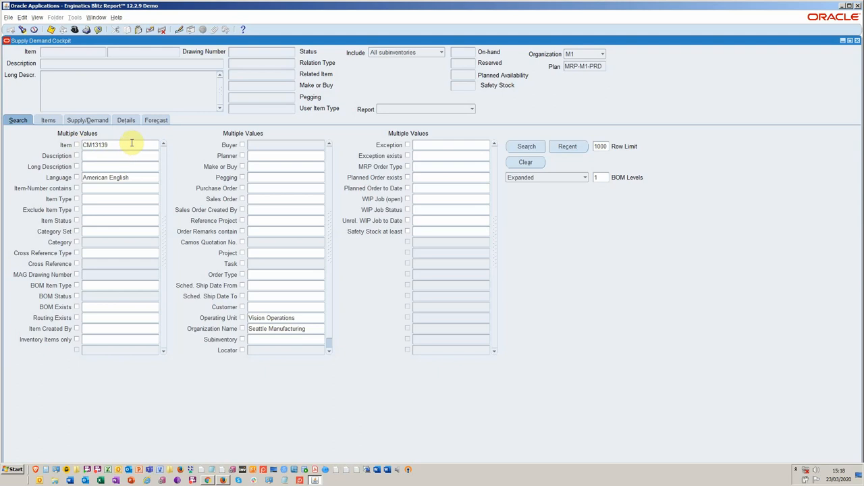
mouse_move(466, 189)
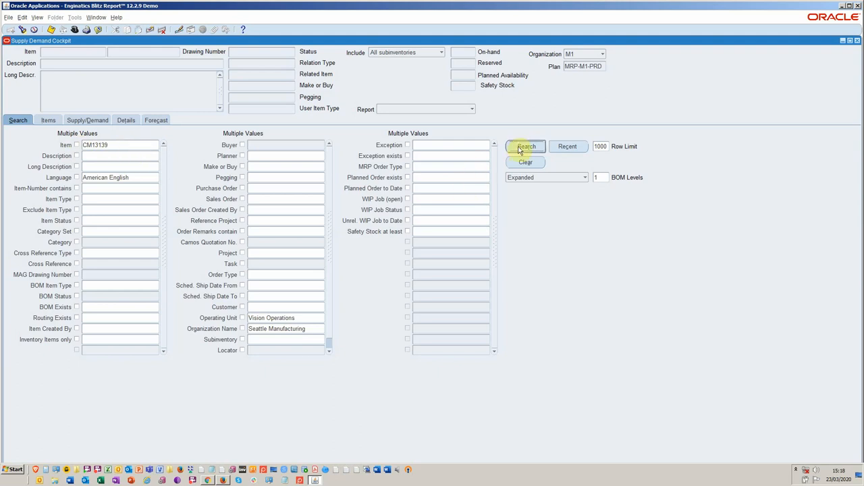
click(525, 147)
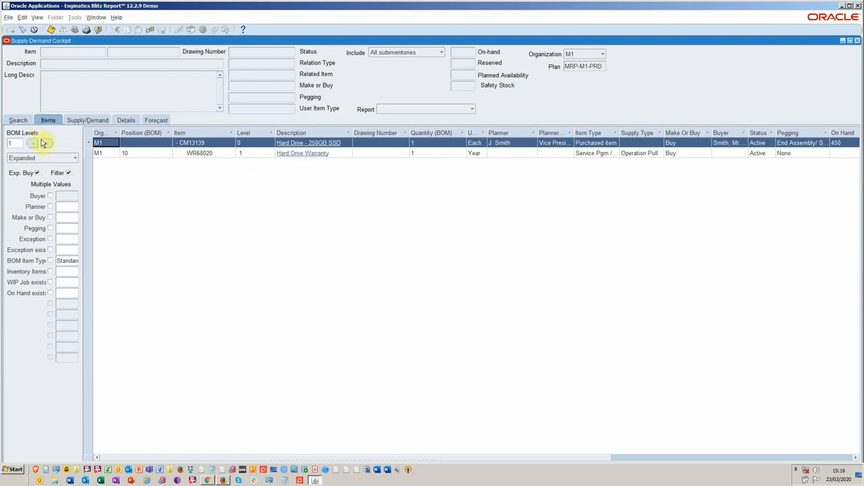
Step: Set BOM Levels to 2 for CM13139 on the Items tab
click(33, 140)
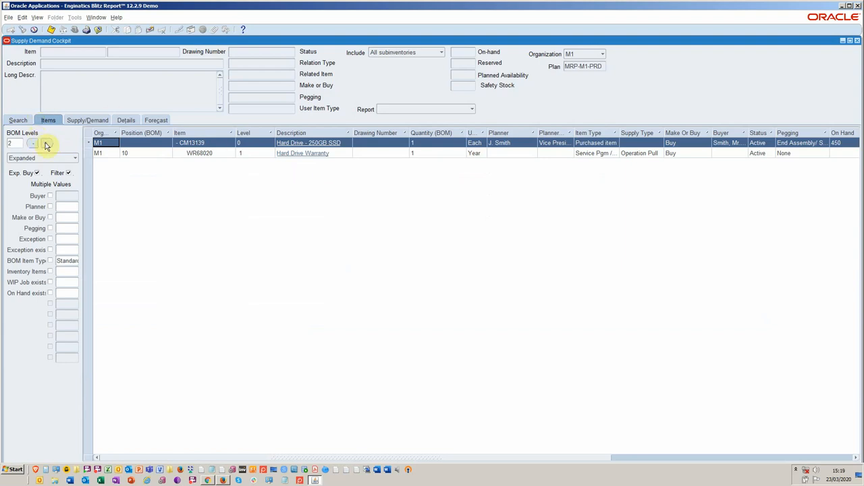
click(45, 140)
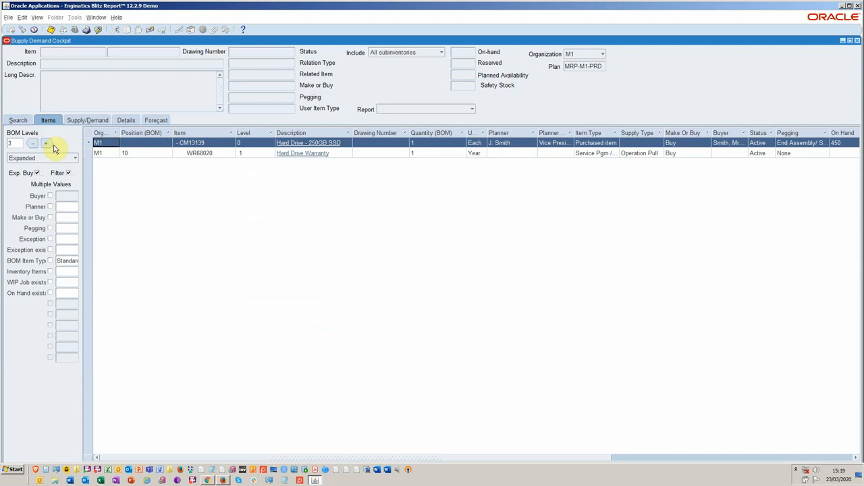
click(33, 143)
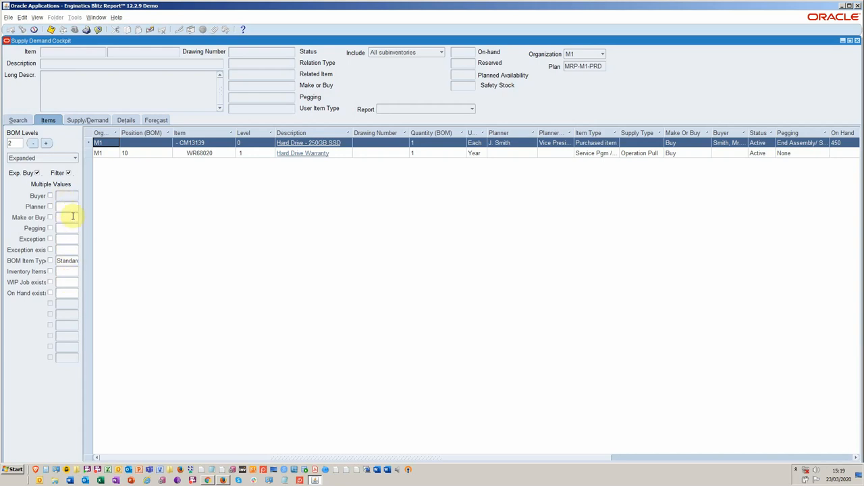
mouse_move(63, 297)
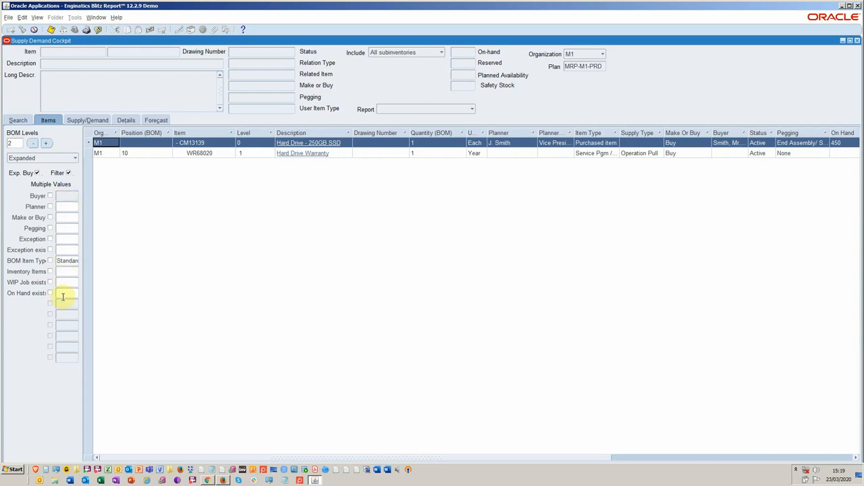
click(18, 120)
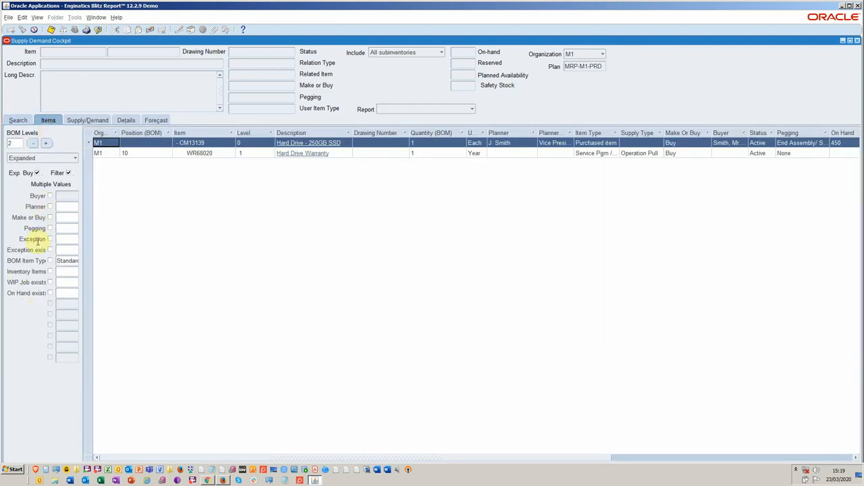
mouse_move(235, 236)
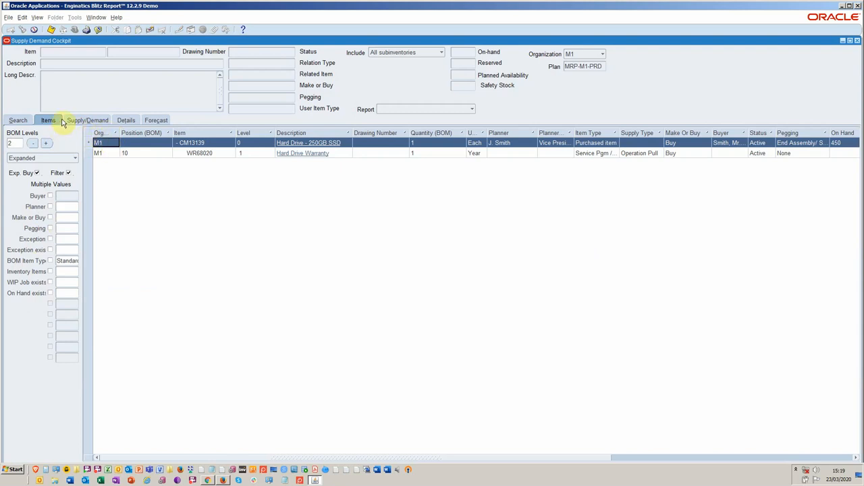
Step: Run MRP Pegging, then INV Material Transactions for both CM13139 and WR68020
click(472, 108)
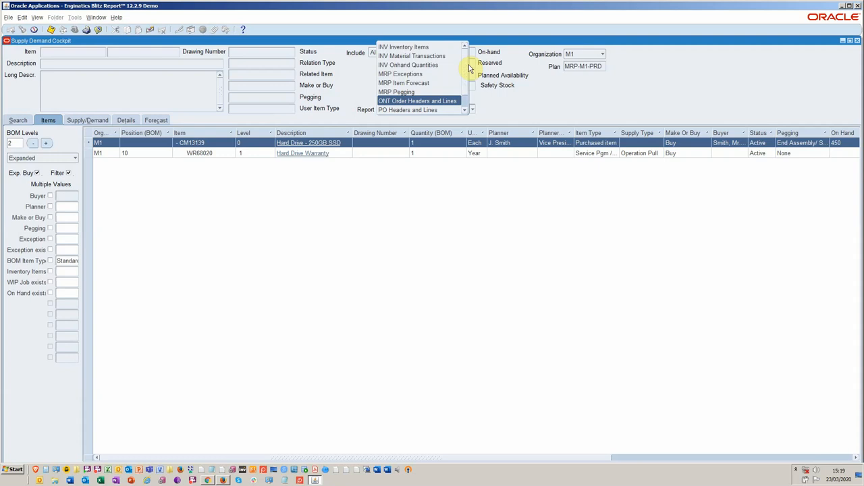
mouse_move(411, 55)
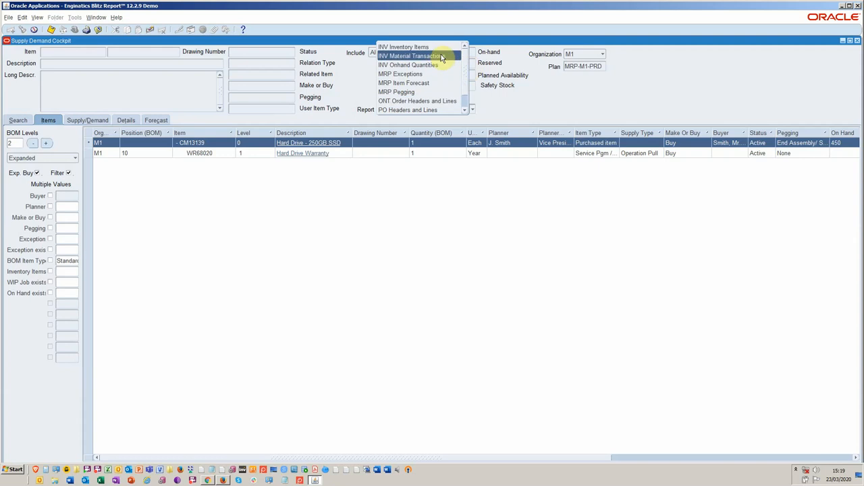
mouse_move(419, 65)
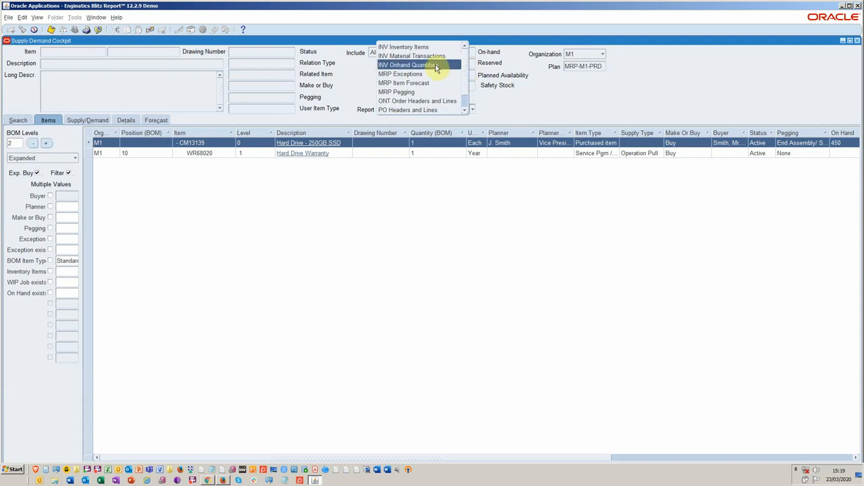
mouse_move(437, 74)
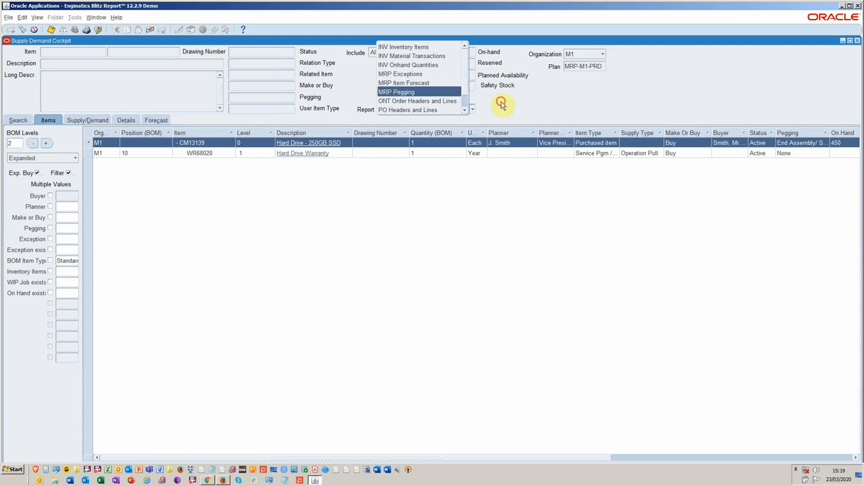
click(503, 104)
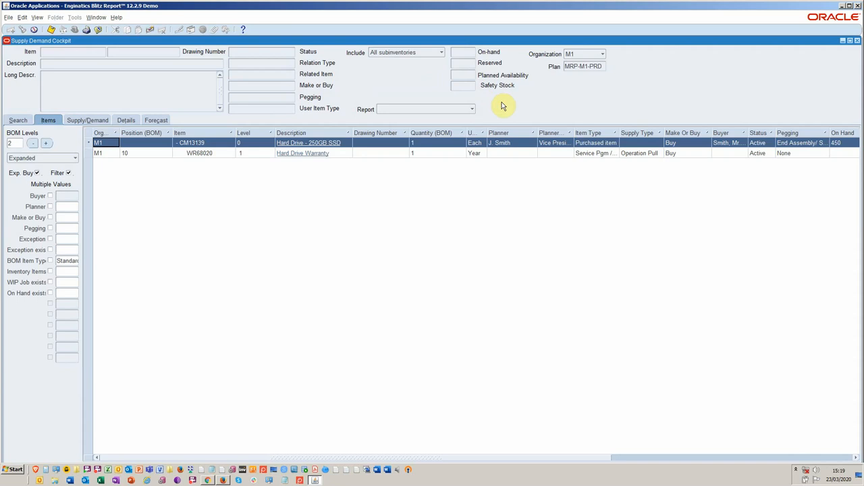
click(375, 153)
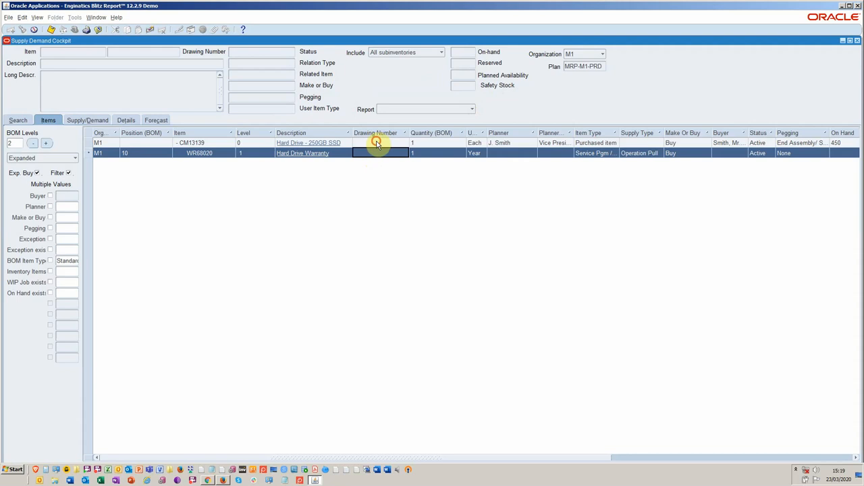
click(472, 109)
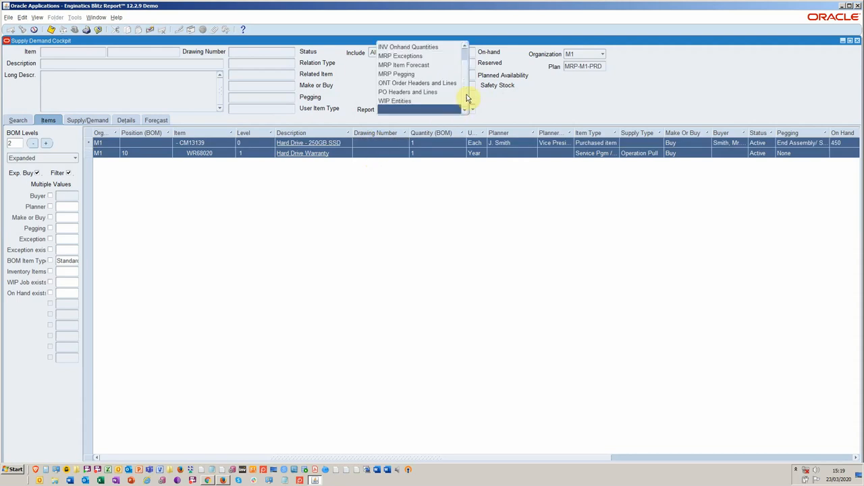
scroll(up, 3)
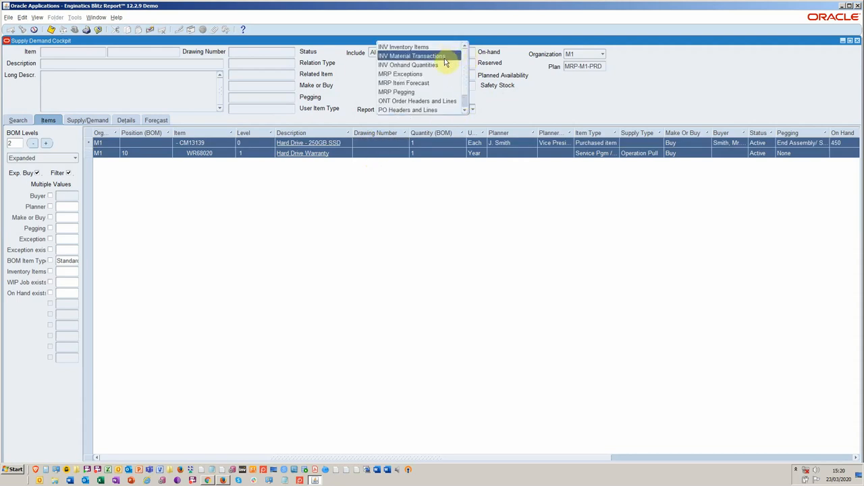
click(392, 52)
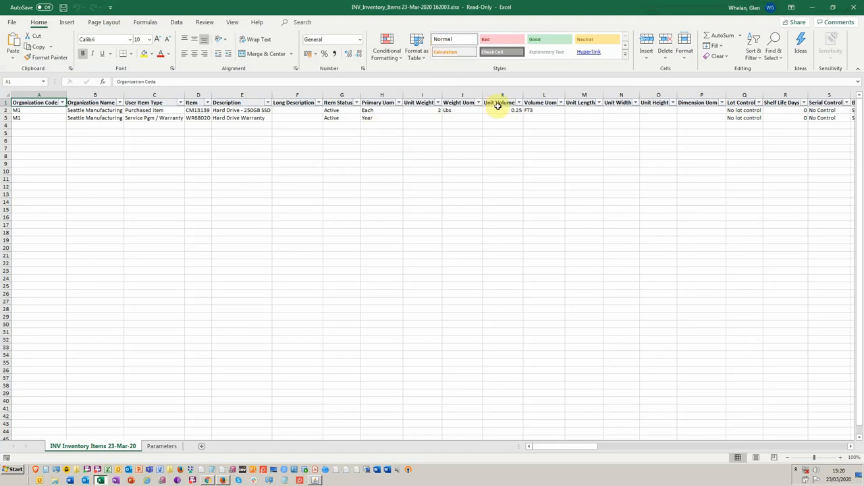
mouse_move(517, 348)
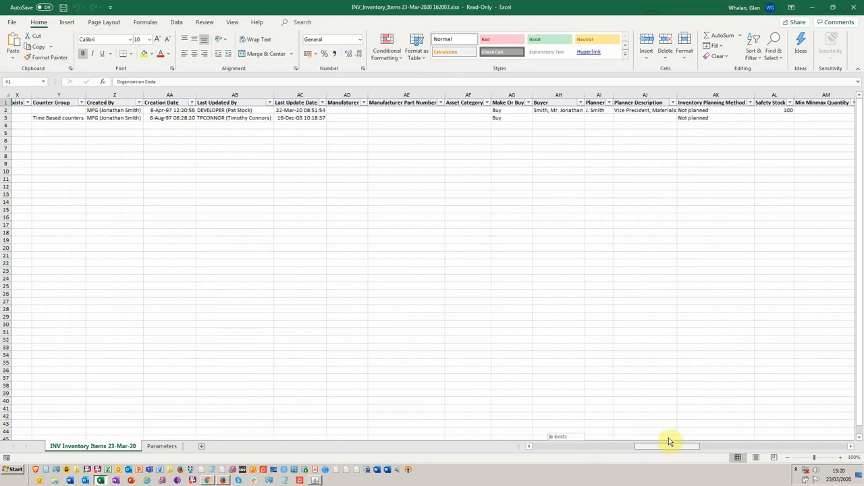
Step: Scroll right through the INV Inventory Items export to the buyer and safety stock columns
scroll(right, 3)
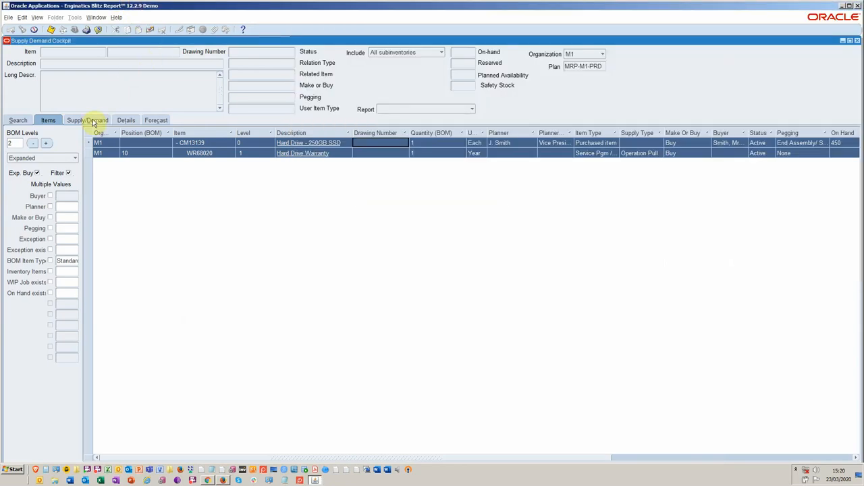
Step: Show CM13139's supply/demand lines and open sales order 69363 for A. C. Networks
click(88, 119)
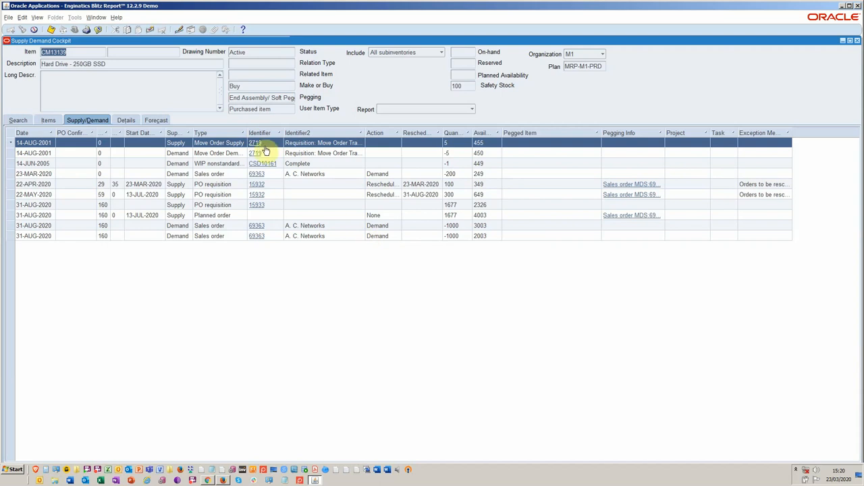
mouse_move(310, 143)
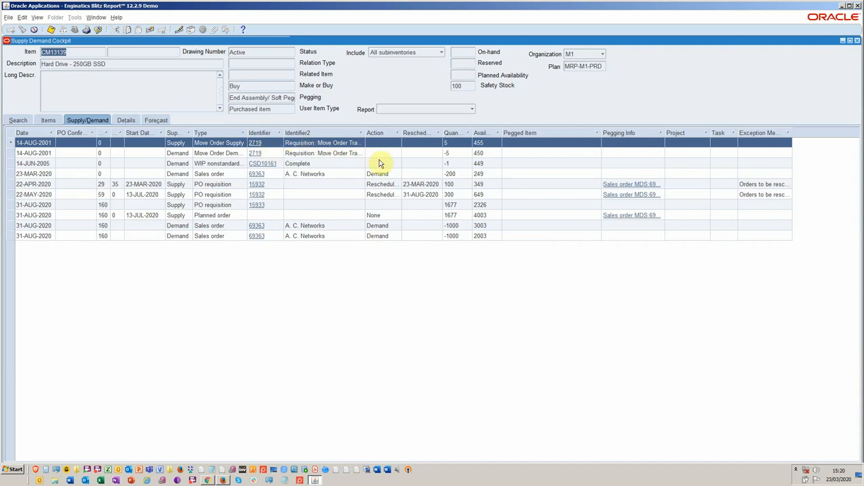
mouse_move(391, 179)
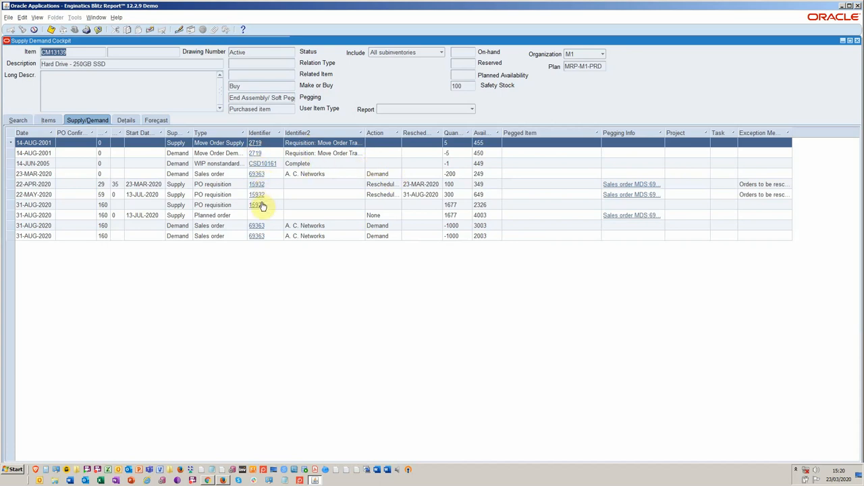
click(256, 225)
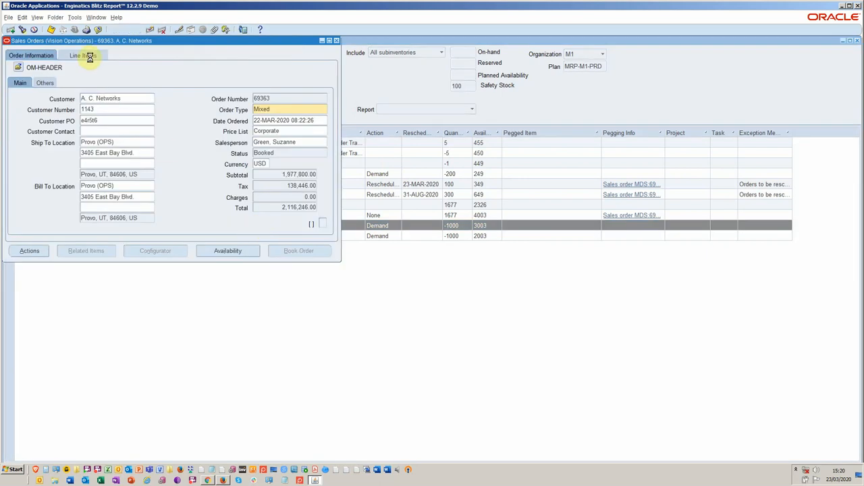
Step: Review sales order 69363's three CM13139 lines awaiting shipping, then close the order
click(82, 55)
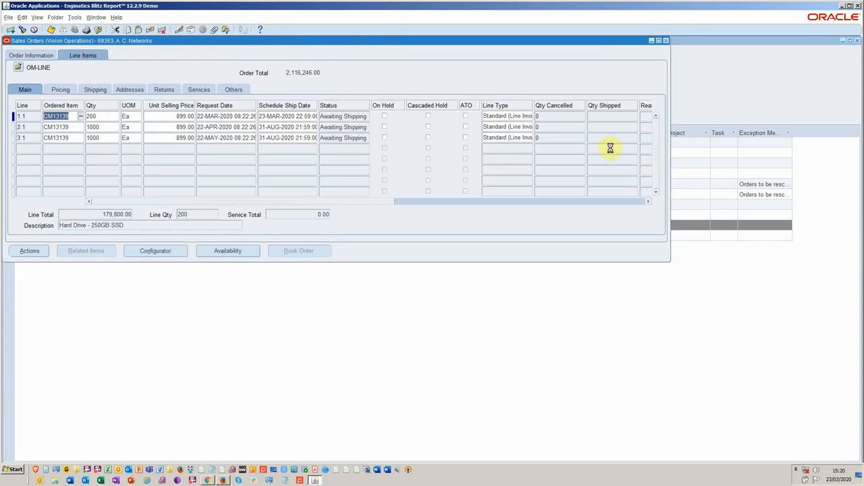
click(227, 250)
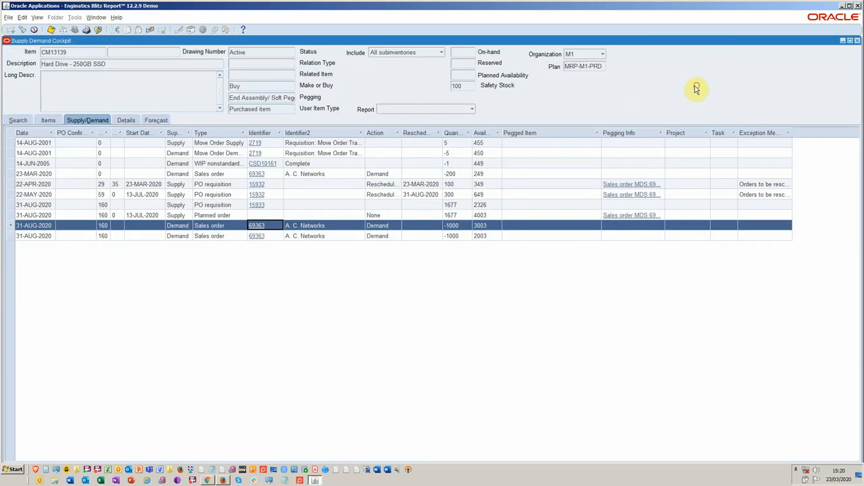
mouse_move(623, 149)
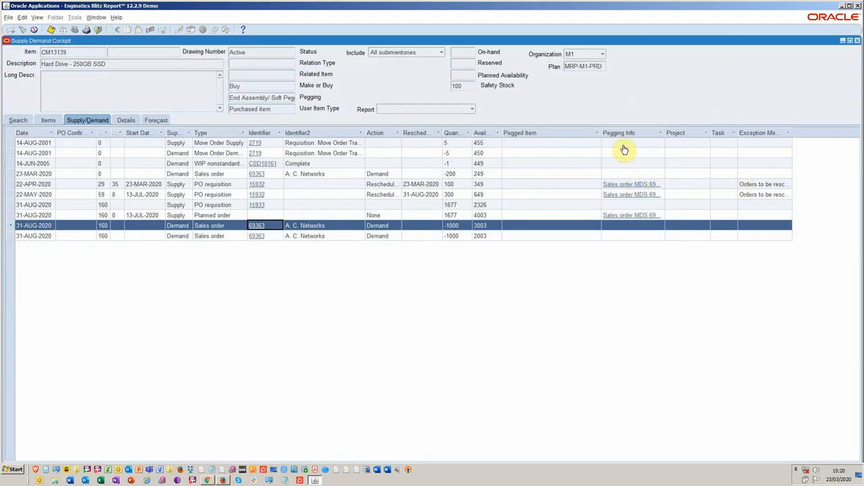
mouse_move(668, 132)
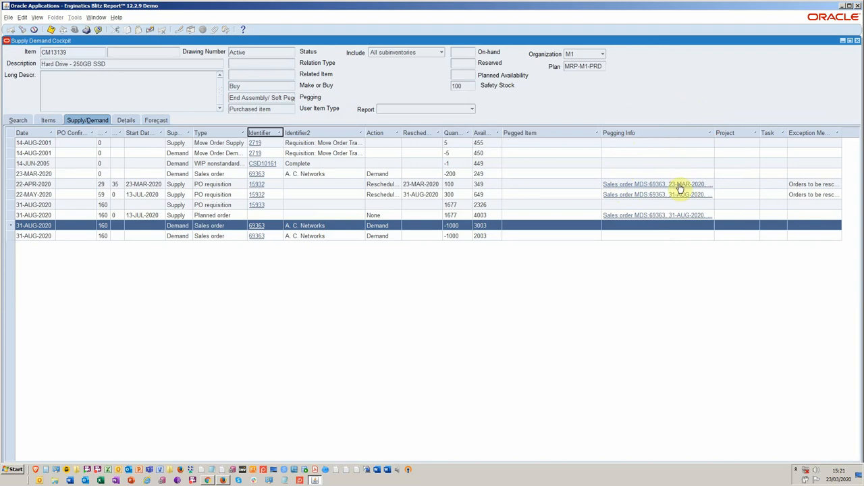
mouse_move(678, 187)
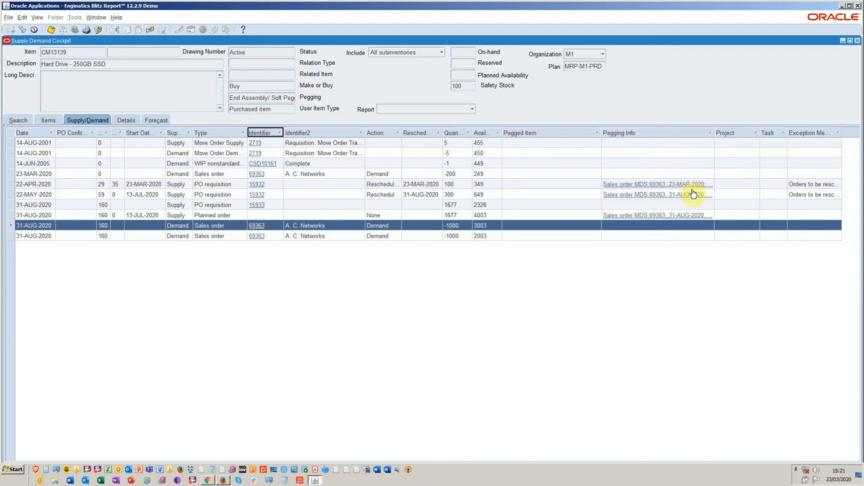
mouse_move(817, 189)
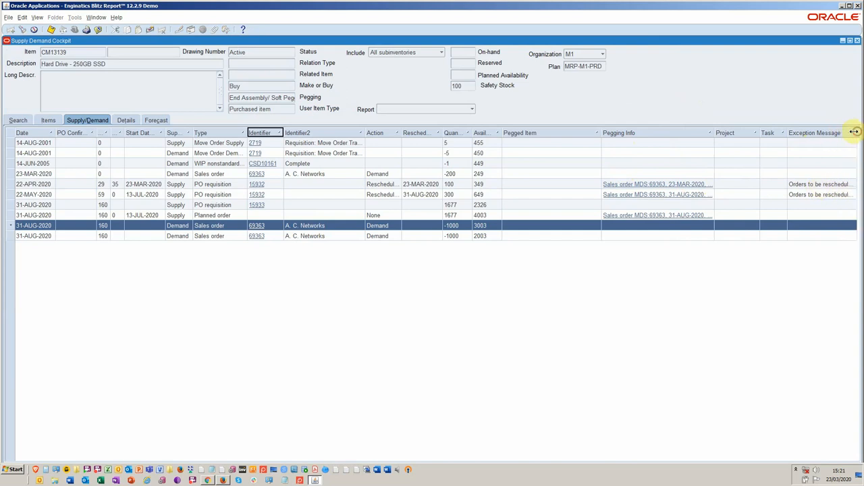
mouse_move(820, 187)
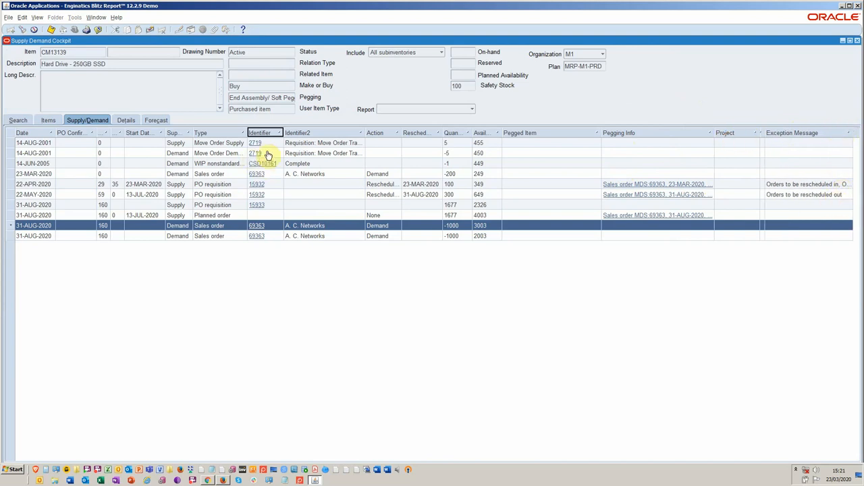
mouse_move(343, 147)
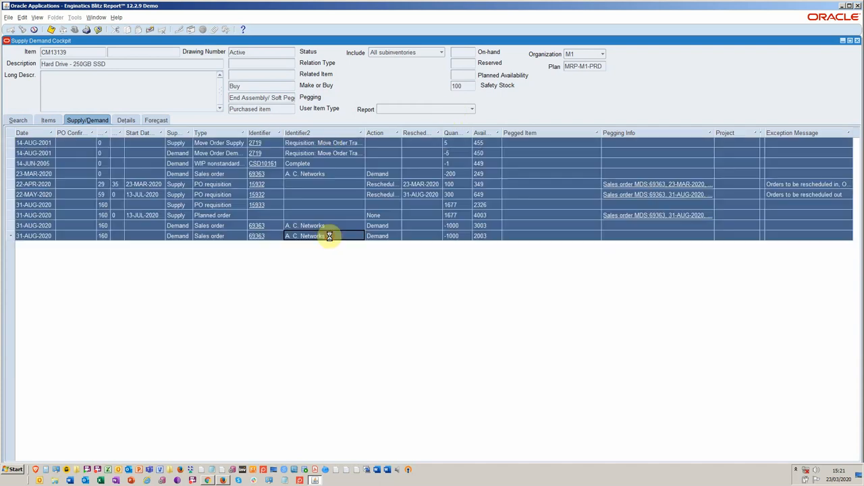
Step: Open the Report dropdown for the selected CM13139 supply/demand rows
click(472, 109)
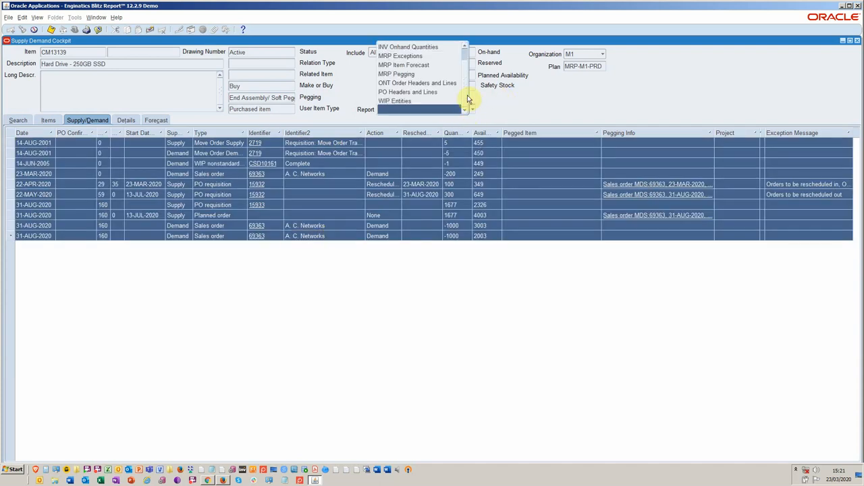
mouse_move(419, 74)
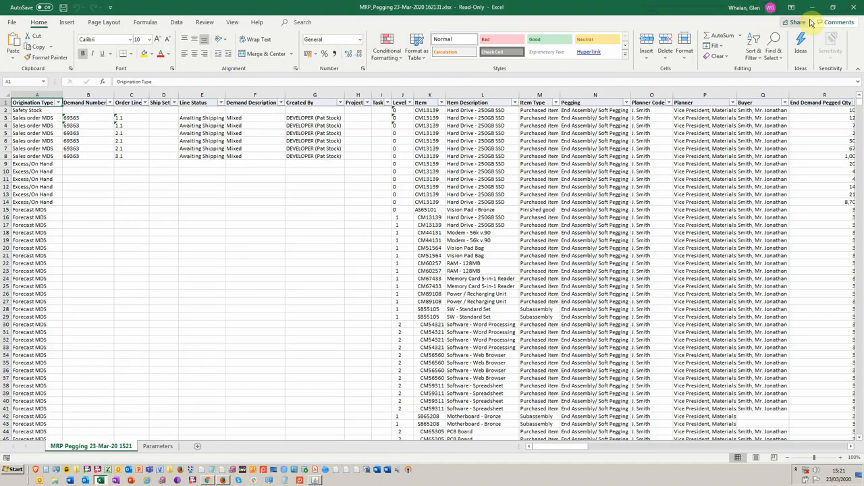
mouse_move(794, 23)
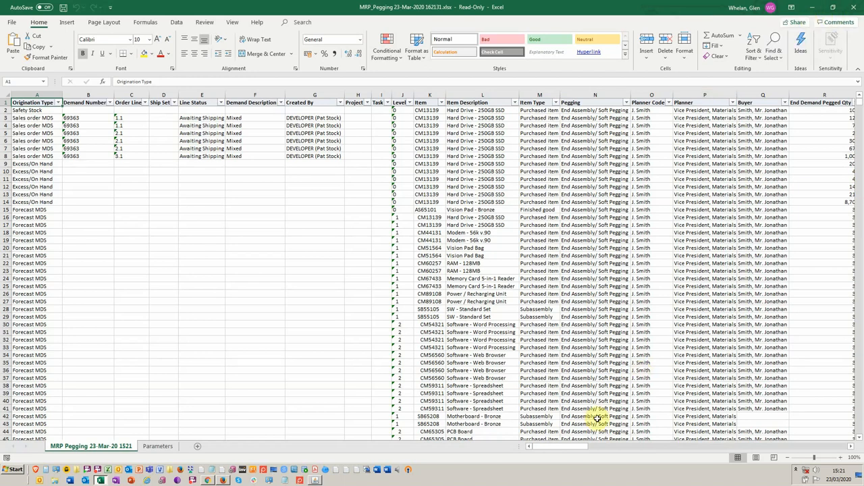
Step: Scroll right through the MRP_Pegging columns for Action, Exception, costs, Safety Stock and Forecast
scroll(right, 3)
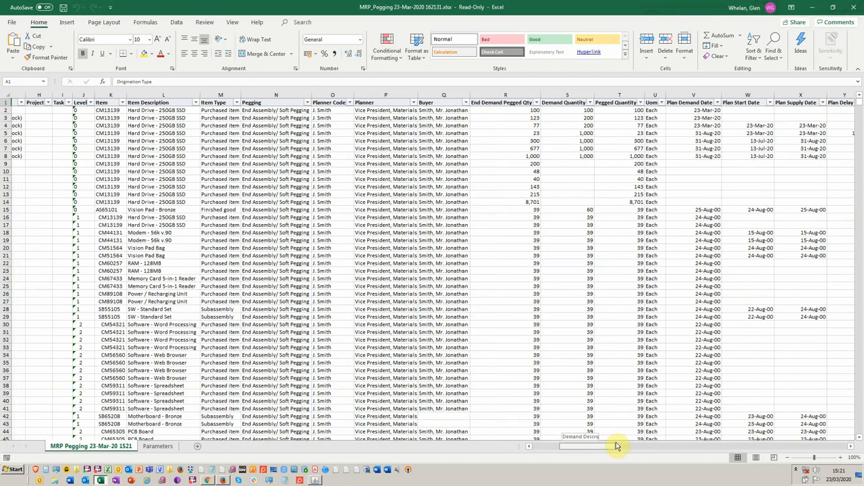
scroll(right, 3)
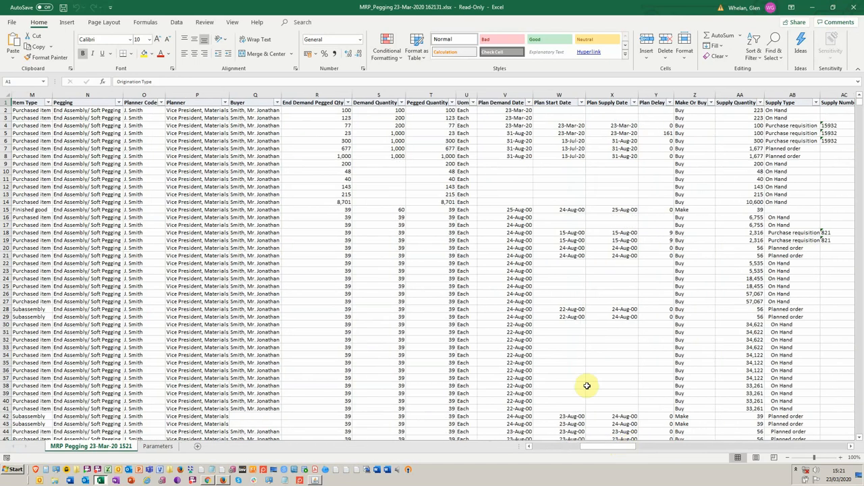
mouse_move(590, 329)
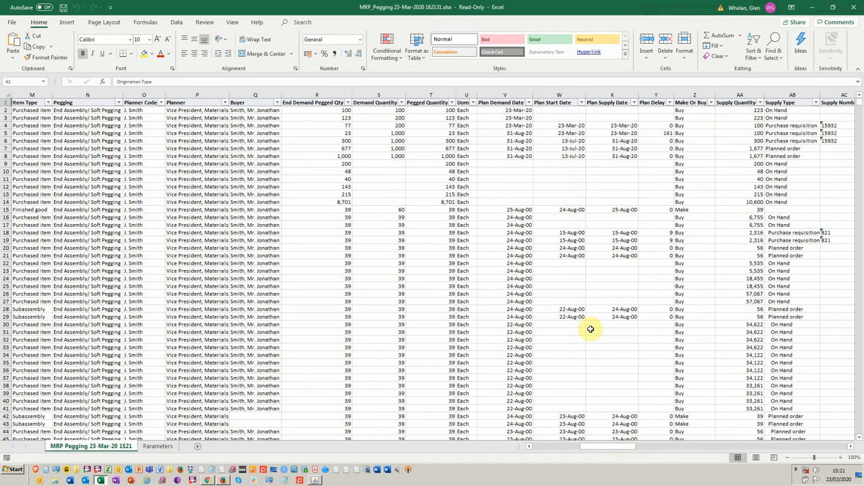
mouse_move(300, 110)
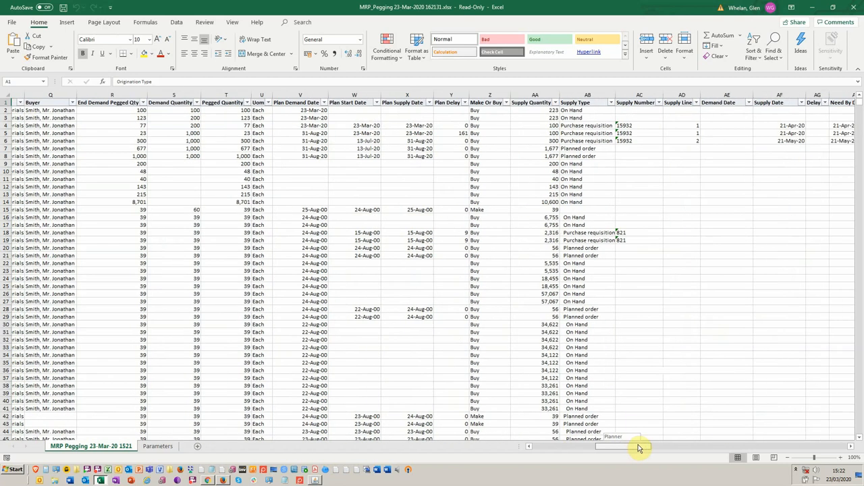
scroll(right, 3)
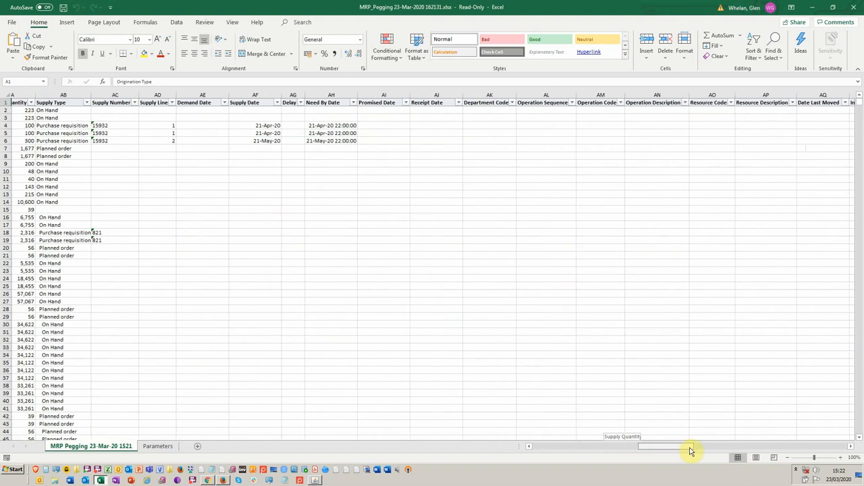
scroll(right, 3)
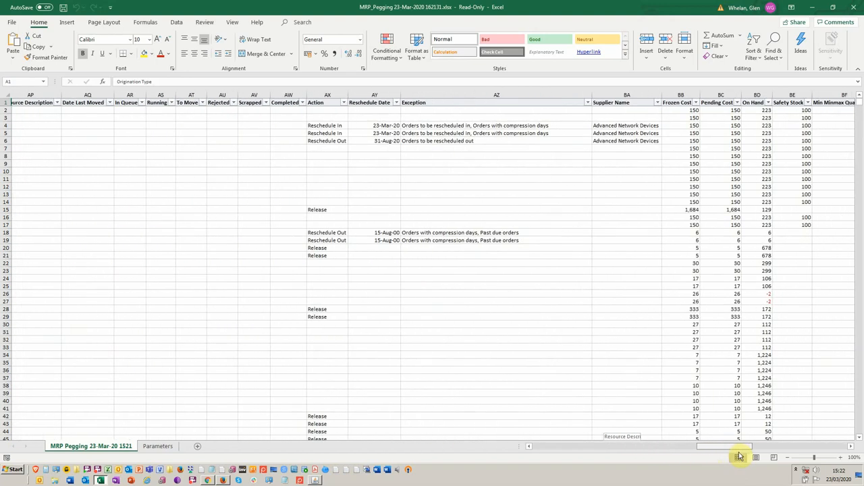
scroll(right, 3)
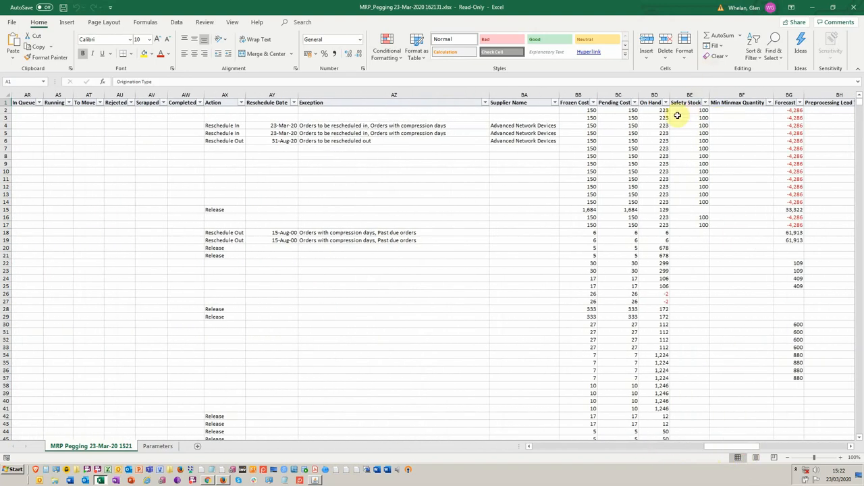
mouse_move(701, 162)
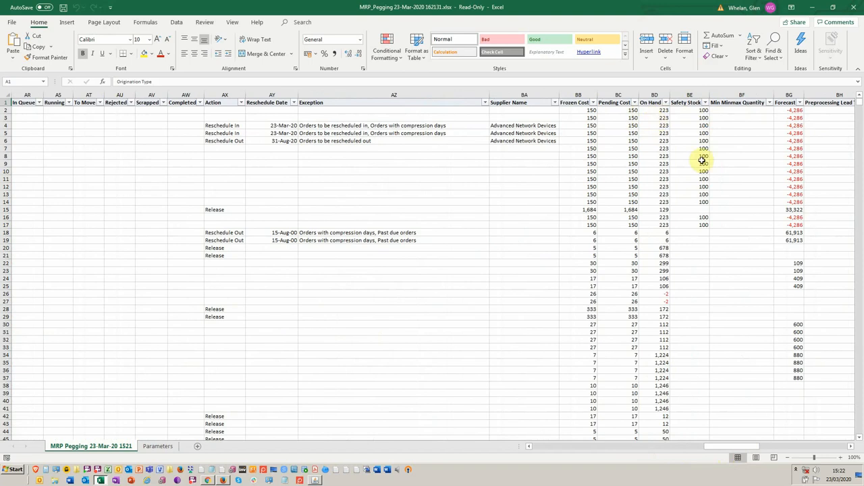
mouse_move(735, 89)
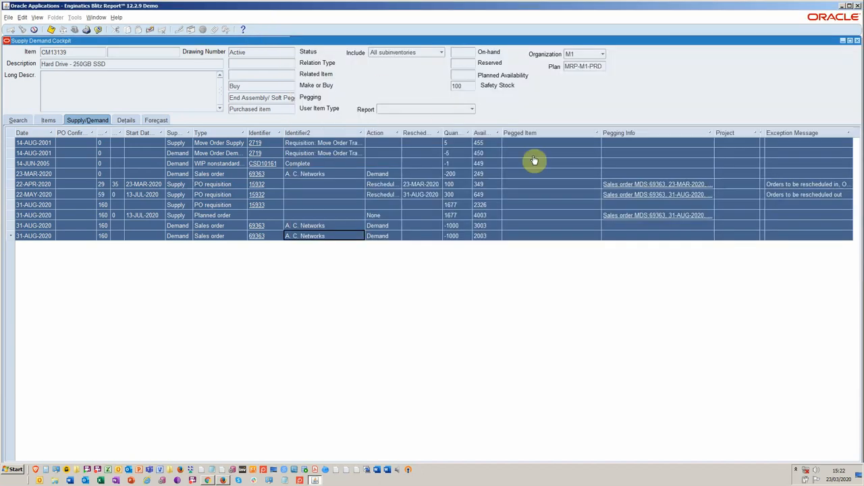
mouse_move(568, 179)
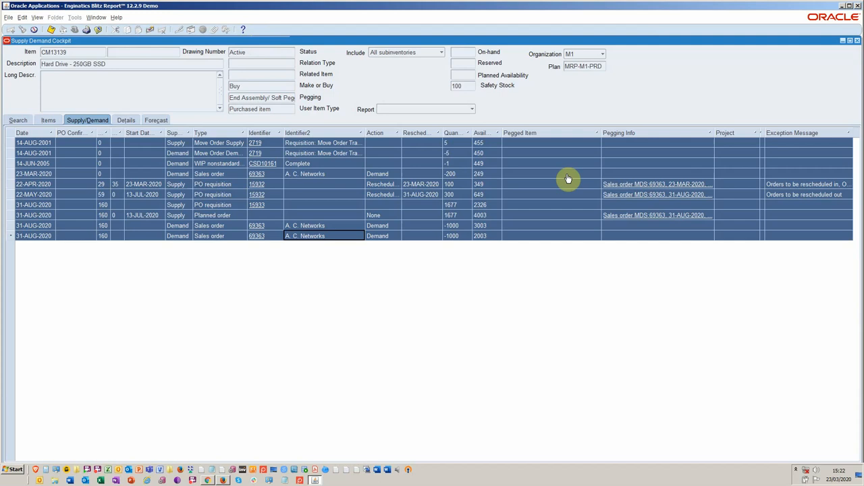
mouse_move(511, 176)
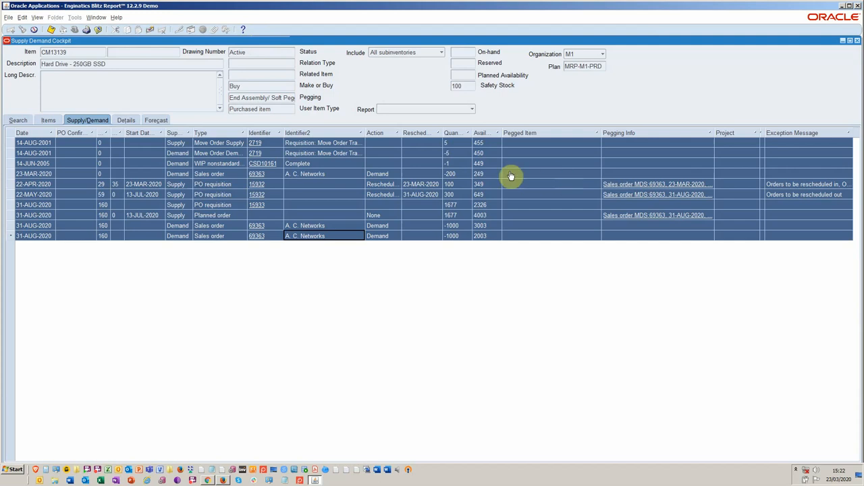
Step: Open the Report dropdown from CM13139's Supply/Demand tab in the cockpit
click(472, 109)
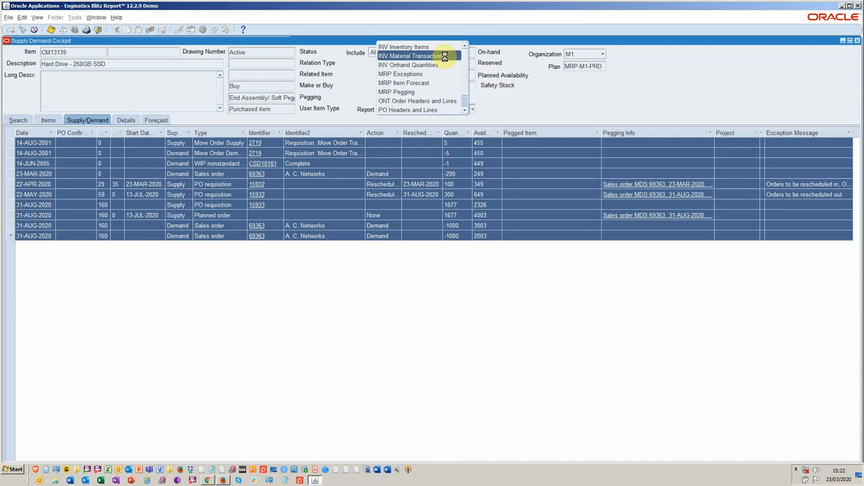
Step: Launch the INV Material Transactions Excel export for CM13139 from the Report dropdown
click(405, 52)
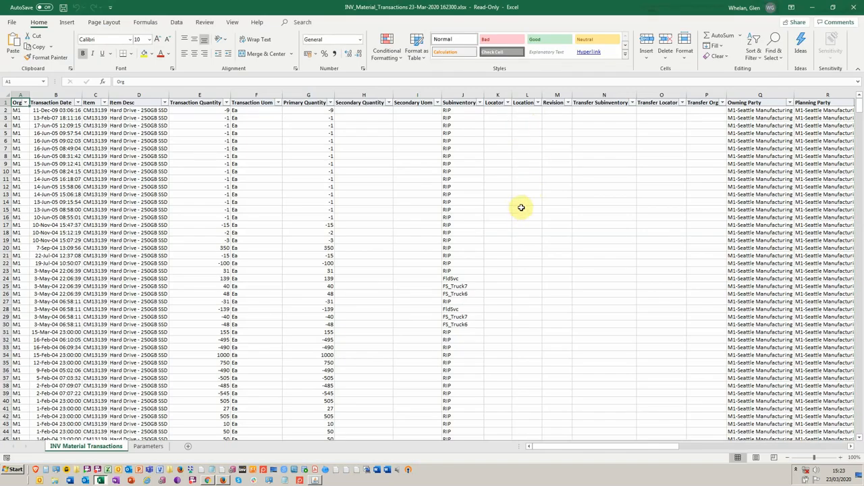
Step: Scroll right through the INV_Material_Transactions workbook columns
scroll(right, 3)
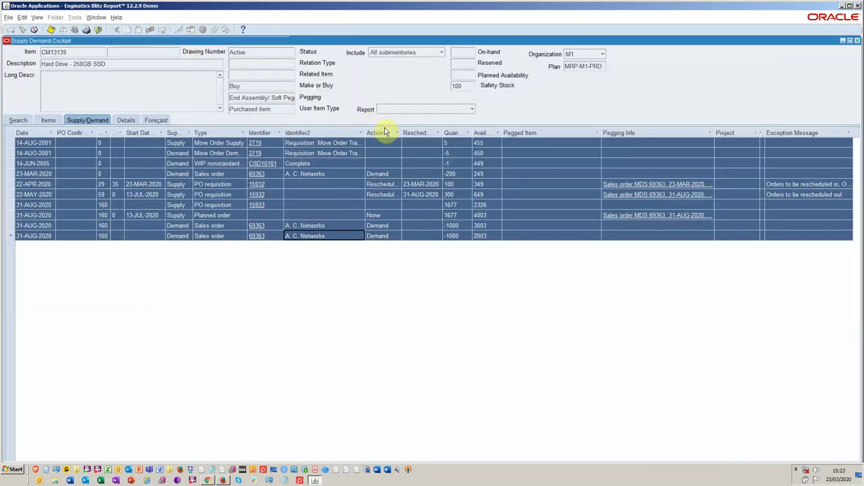
mouse_move(512, 149)
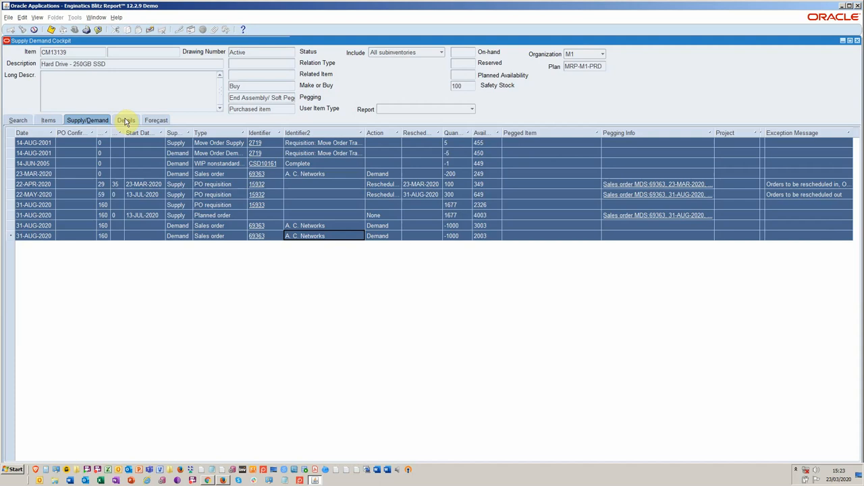
Step: View CM13139's Details with organization M1, then its Forecast entries
click(125, 120)
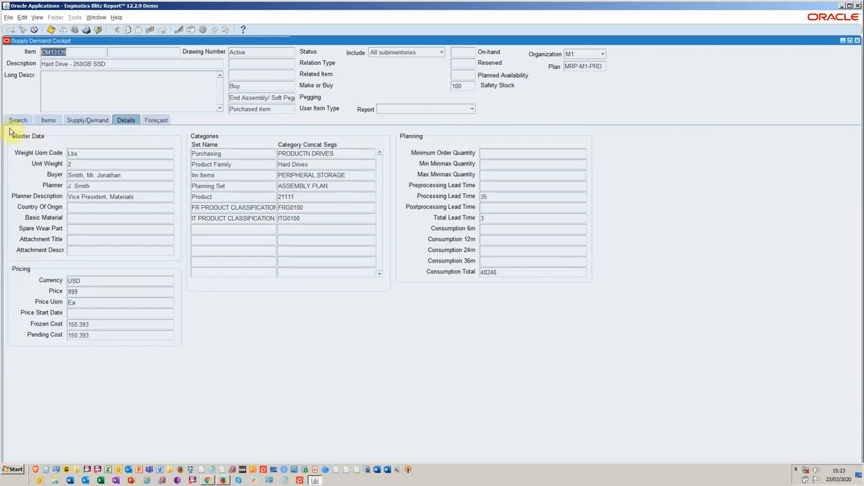
mouse_move(513, 301)
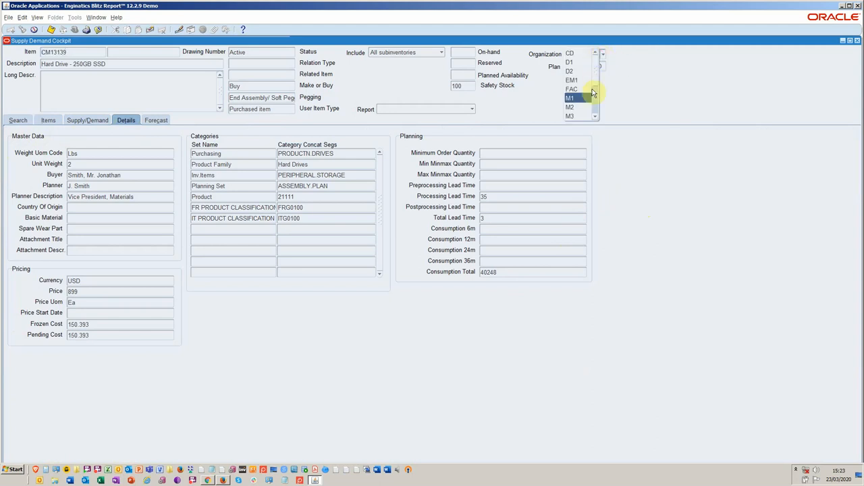
click(569, 98)
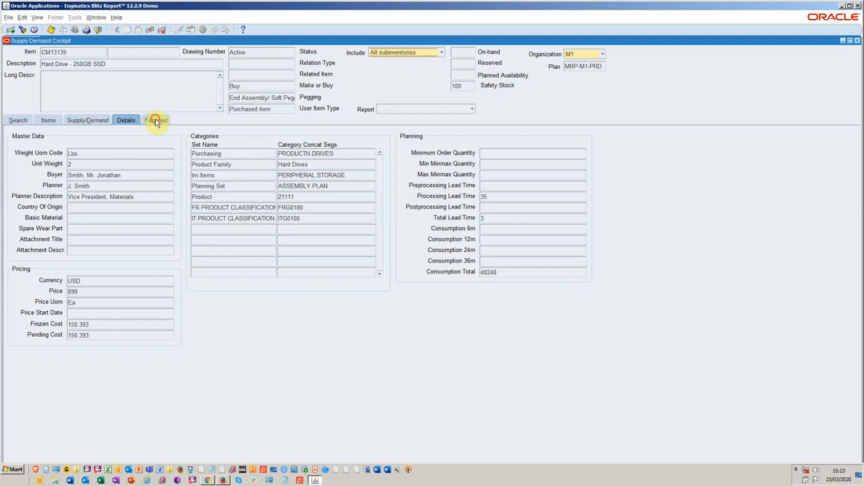
click(156, 119)
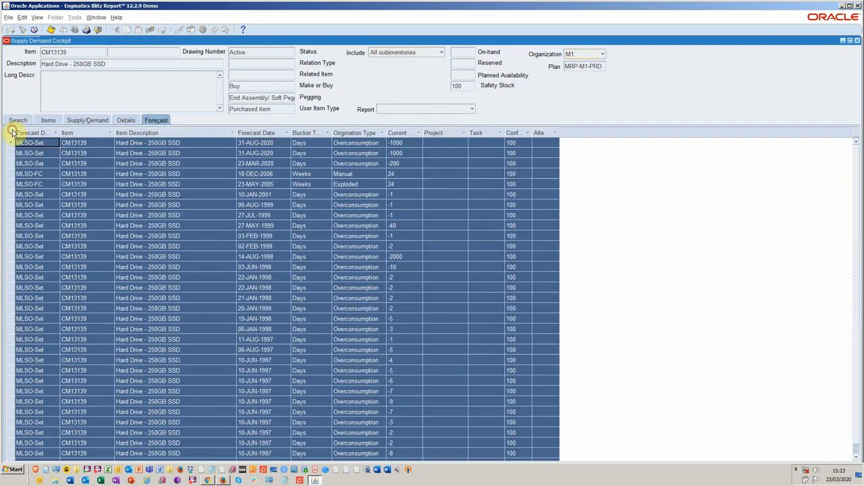
Step: Browse the Report list without choosing, then reopen CM13139's Details tab
click(472, 108)
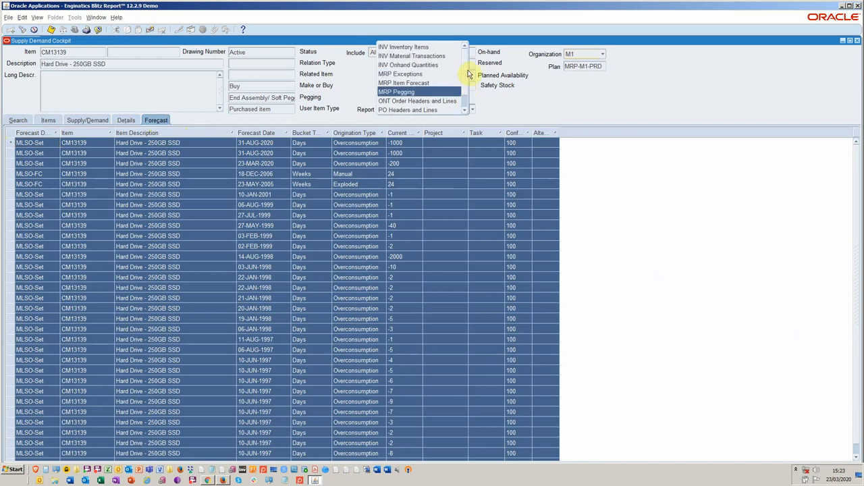
mouse_move(404, 82)
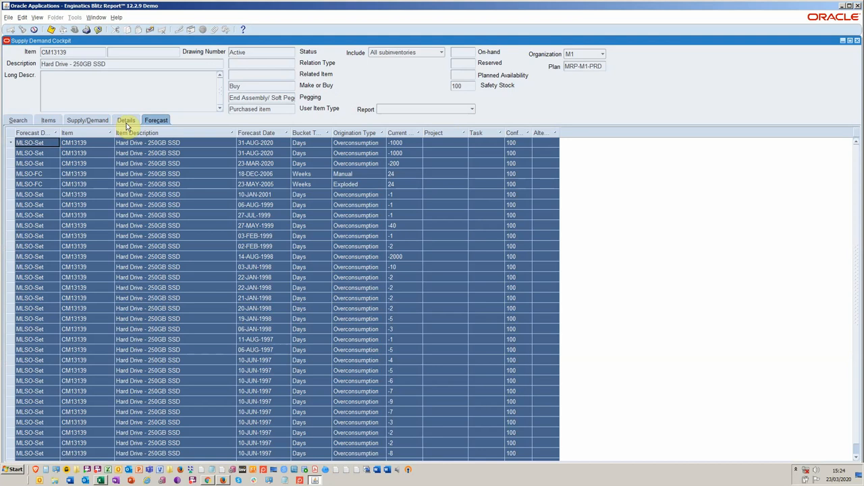
click(126, 120)
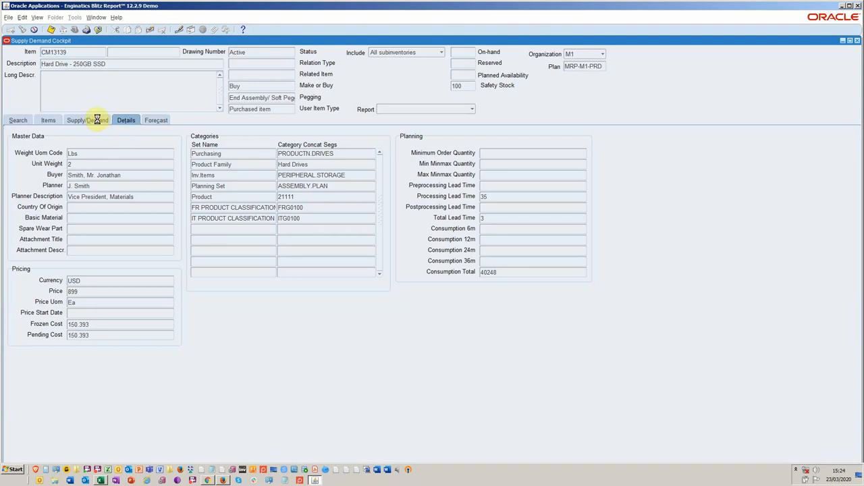
Step: Show the Supply/Demand tab and select the first CM13139 row
click(86, 119)
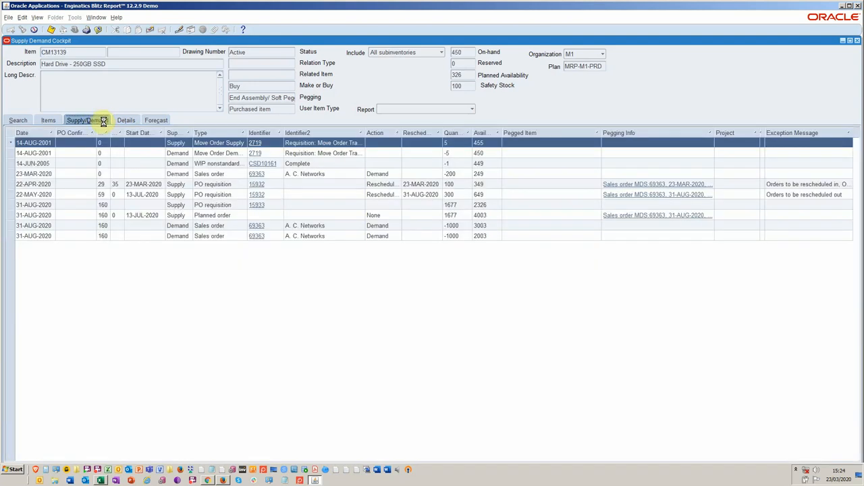
click(47, 120)
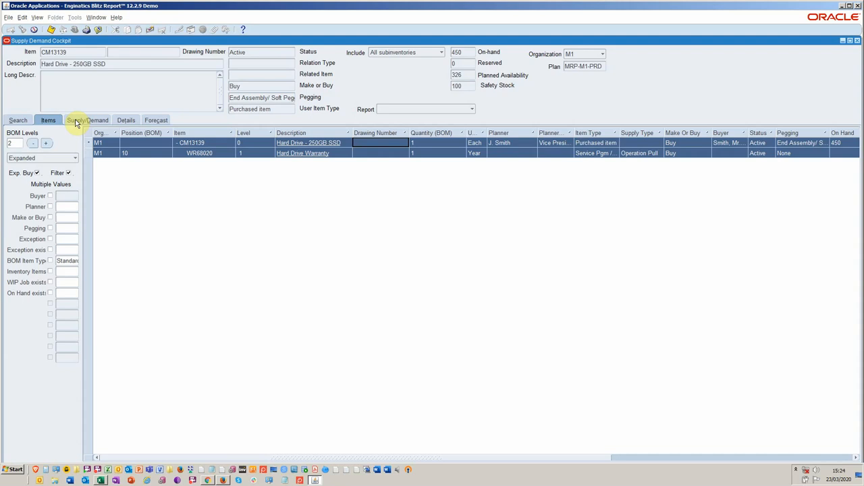
mouse_move(563, 390)
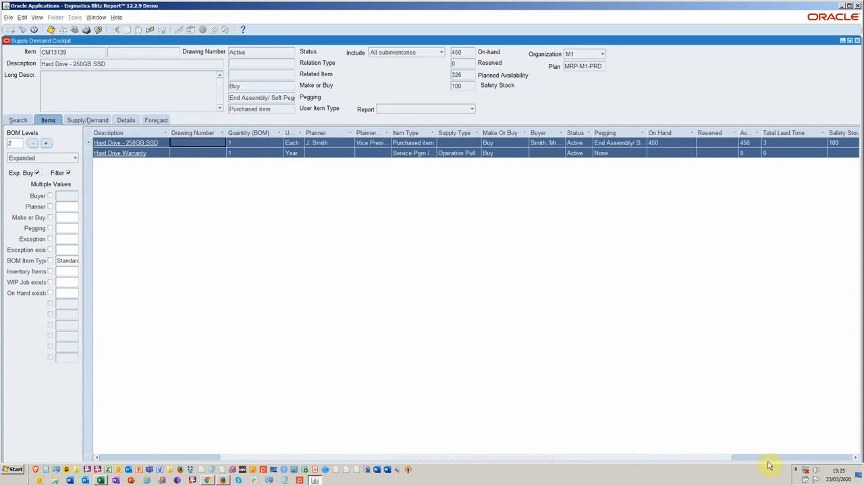
mouse_move(732, 410)
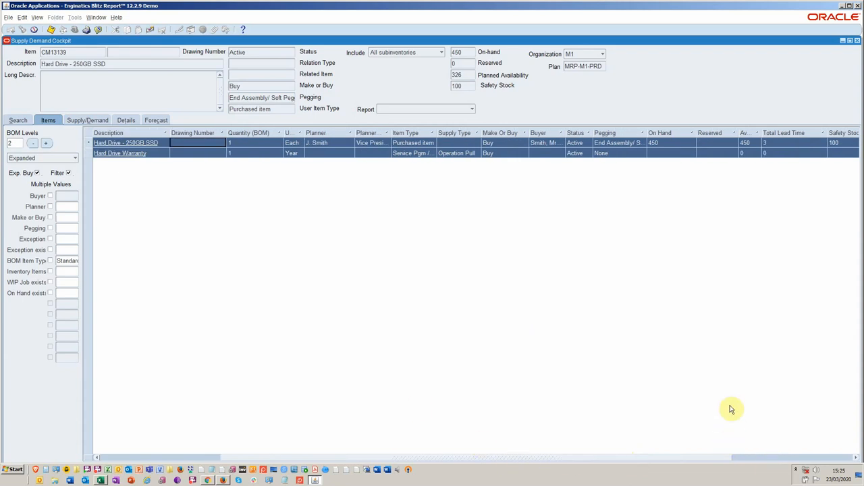
mouse_move(780, 463)
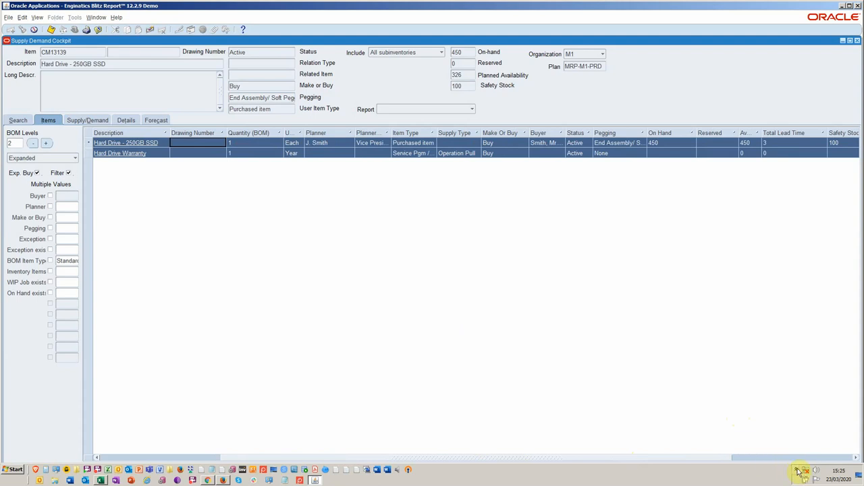
Step: Expand the system tray's hidden icons
click(802, 471)
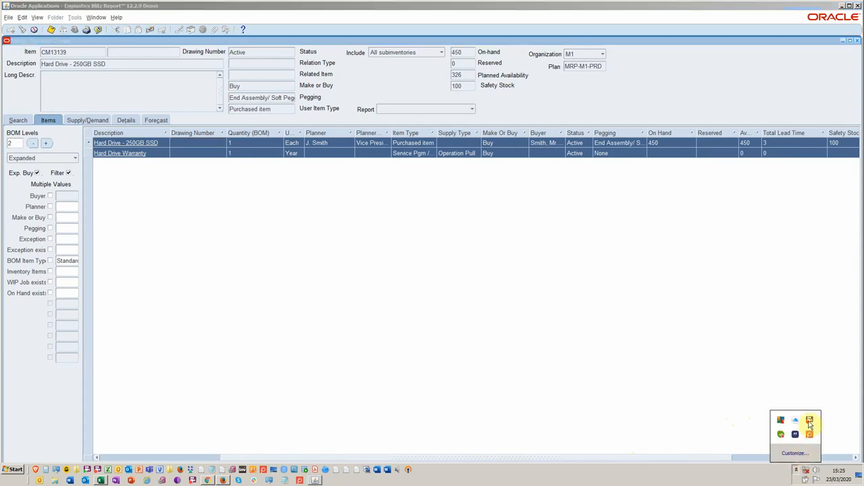